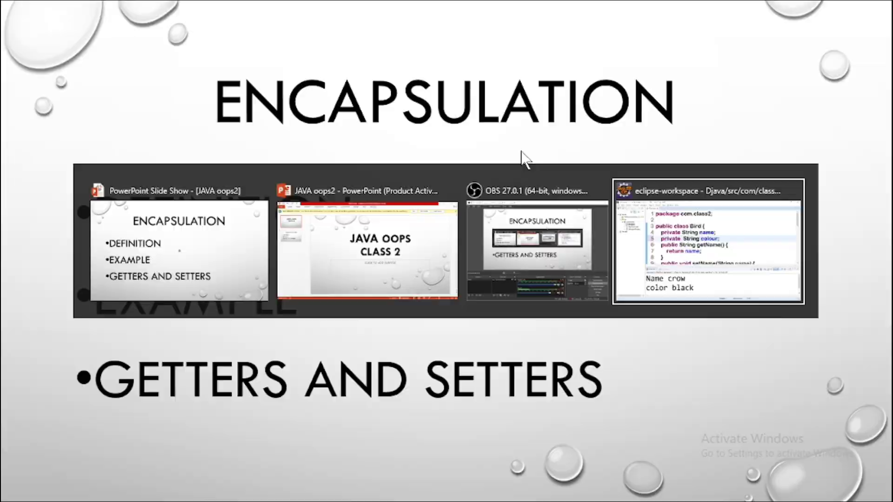
Step: Switch from the slideshow to the Eclipse workspace showing Bird.java and its crow/black output
click(709, 242)
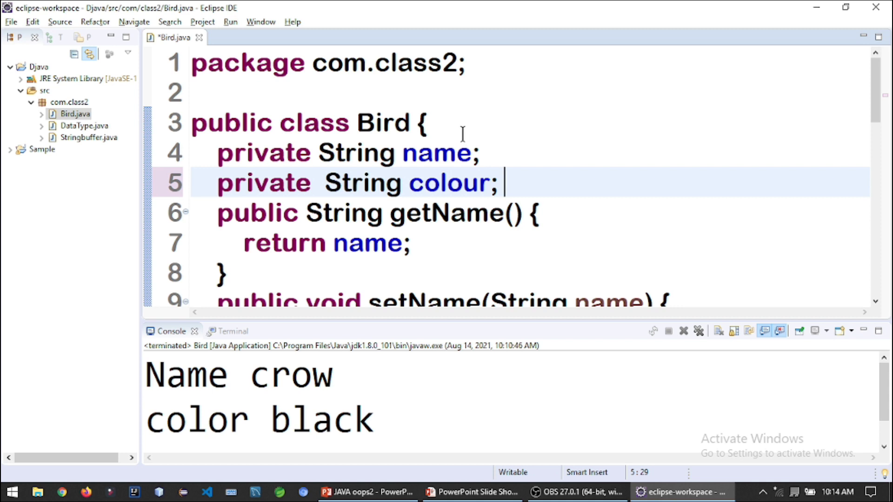
mouse_move(438, 152)
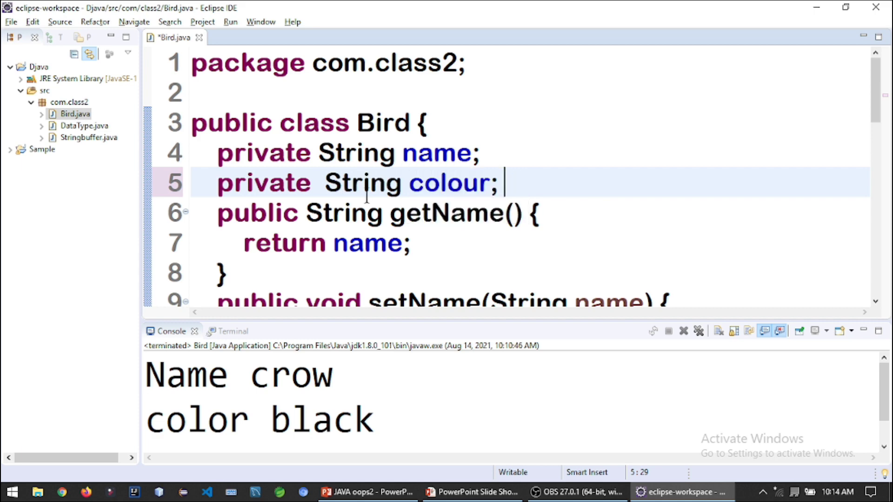
mouse_move(362, 183)
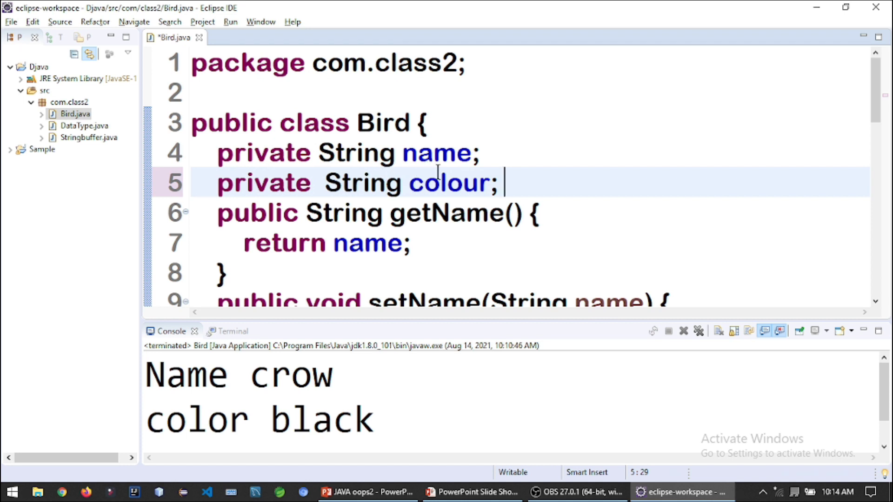
mouse_move(434, 212)
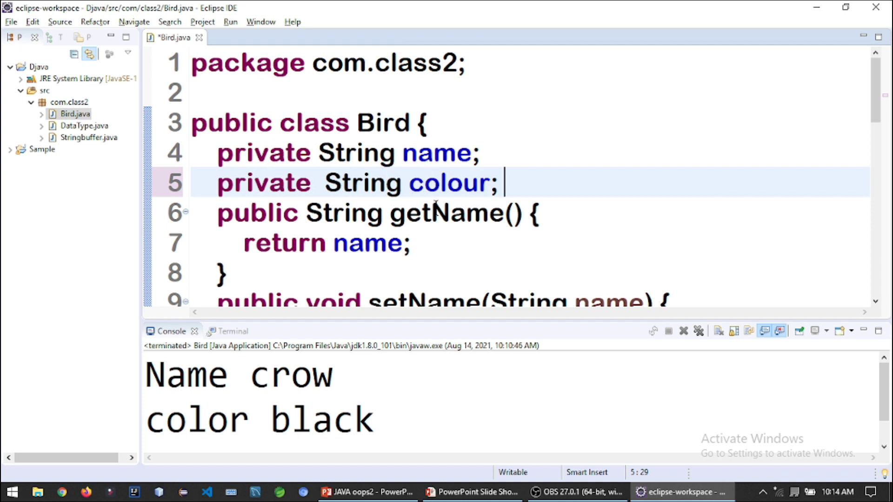
scroll(down, 3)
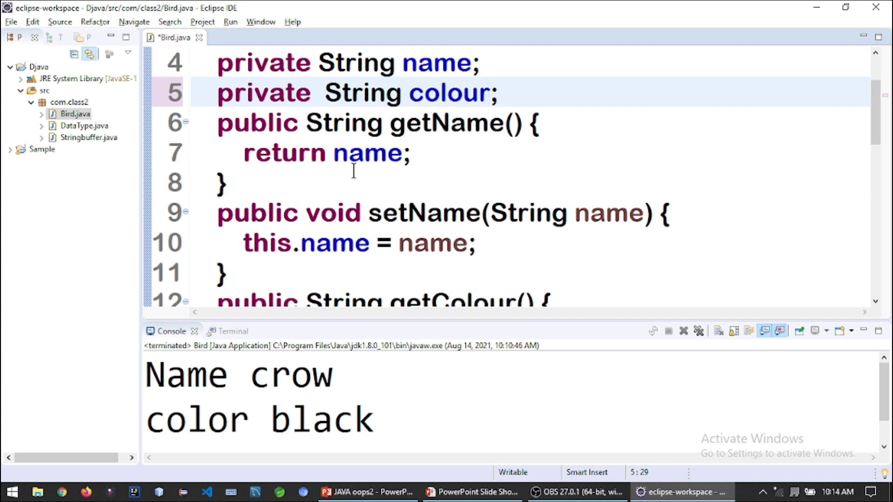
click(503, 92)
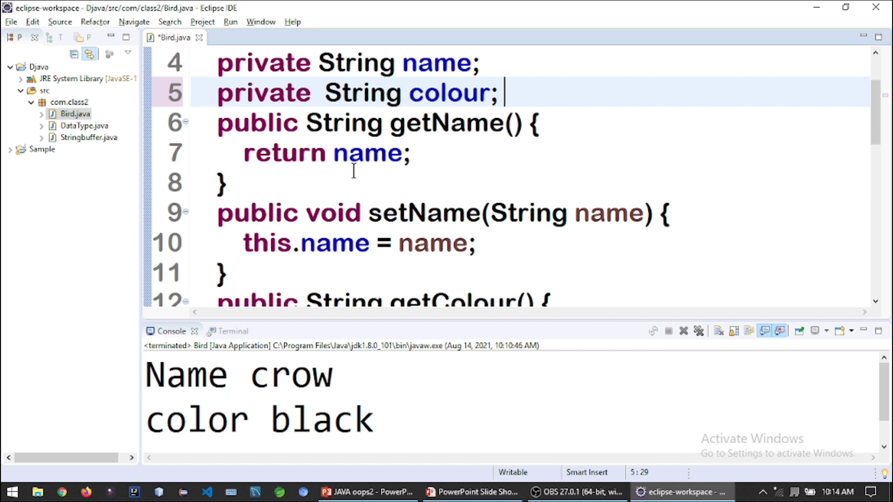
mouse_move(375, 139)
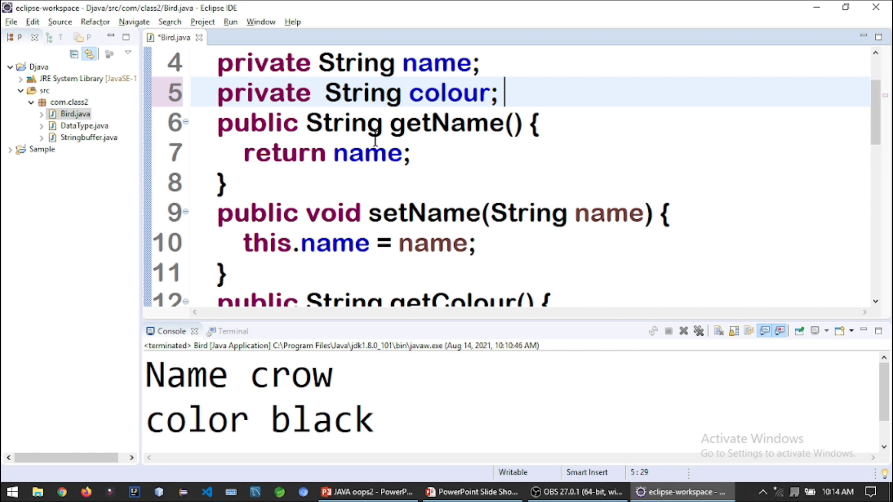
mouse_move(367, 153)
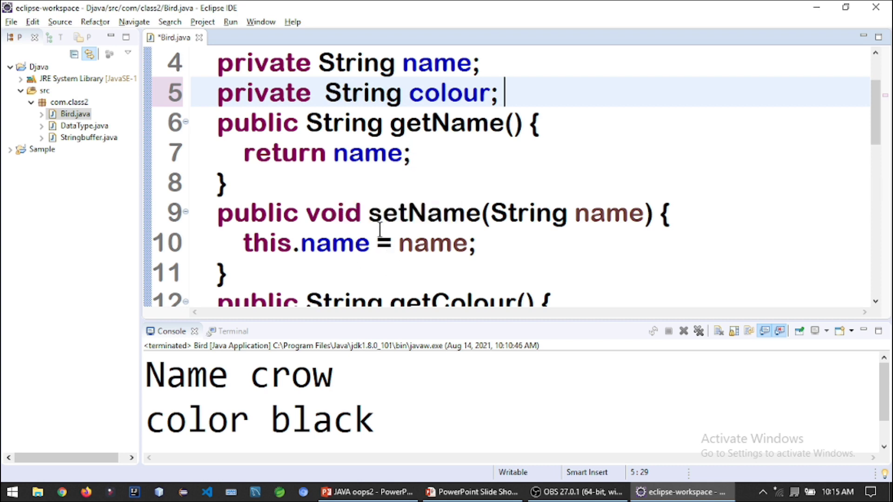
mouse_move(332, 277)
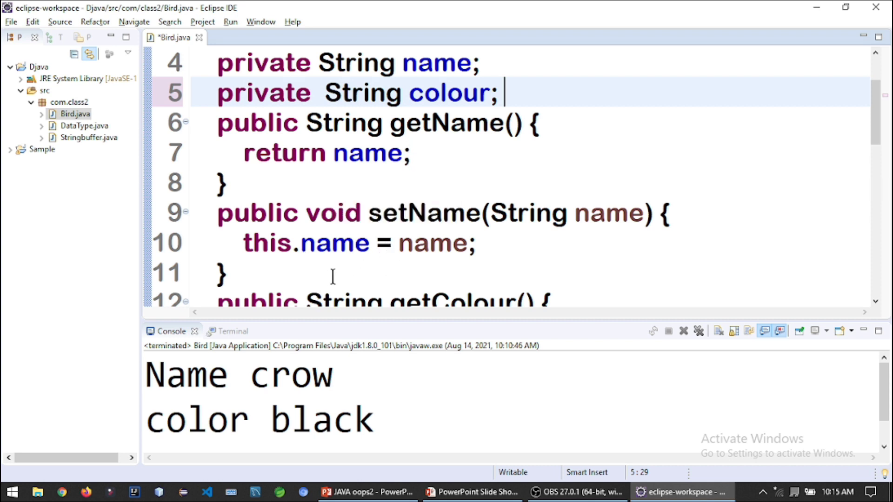
mouse_move(357, 213)
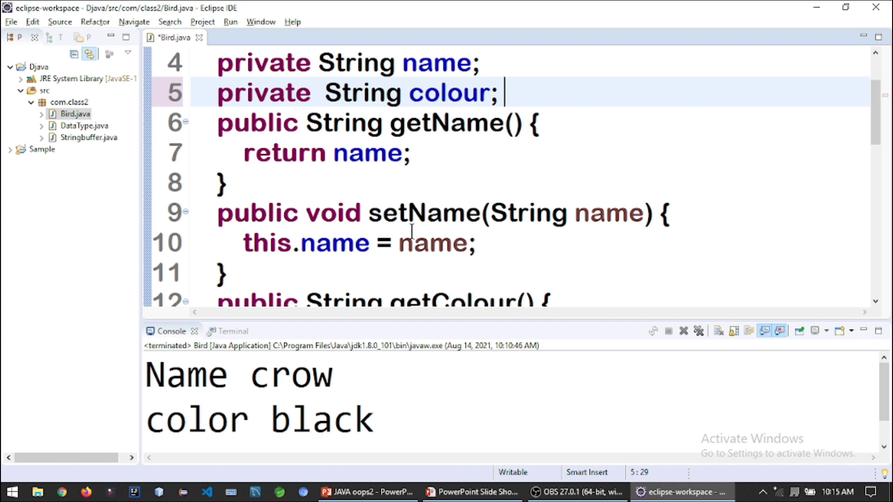
mouse_move(434, 243)
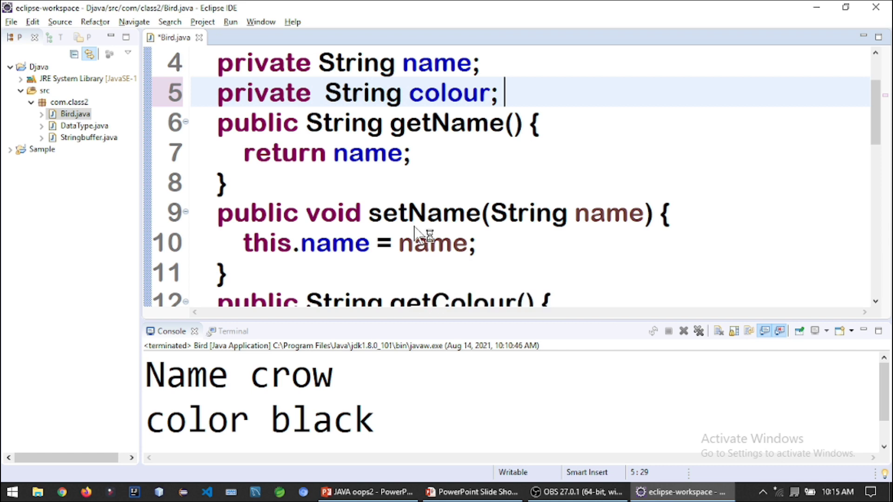
mouse_move(415, 214)
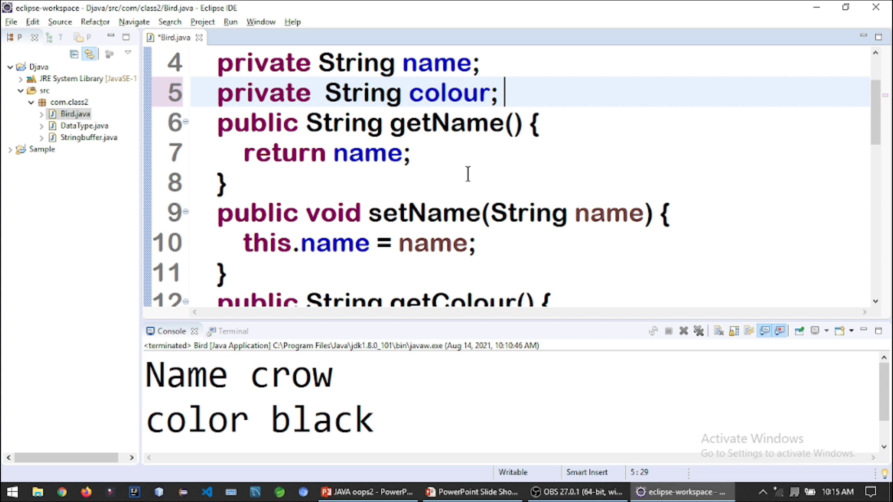
mouse_move(429, 165)
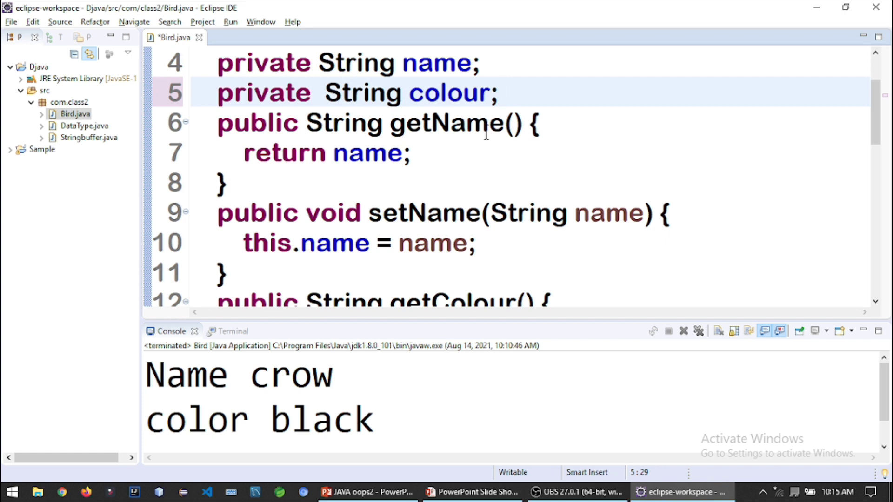
click(503, 93)
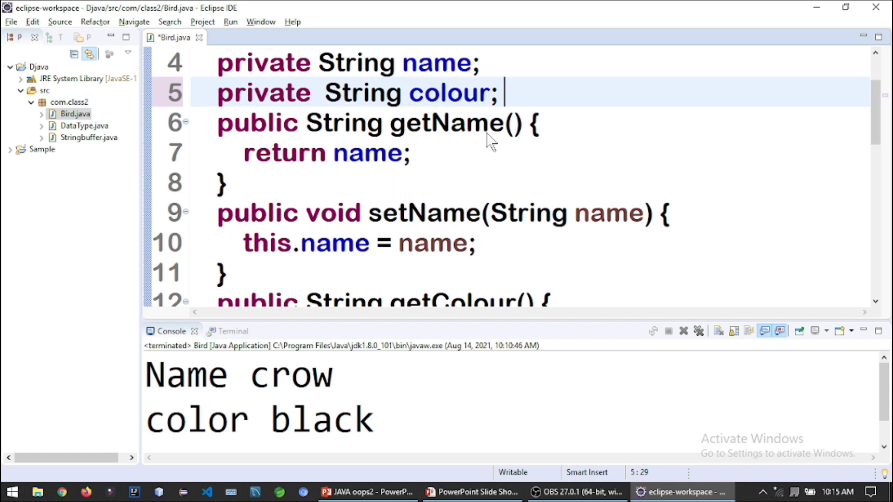
mouse_move(498, 142)
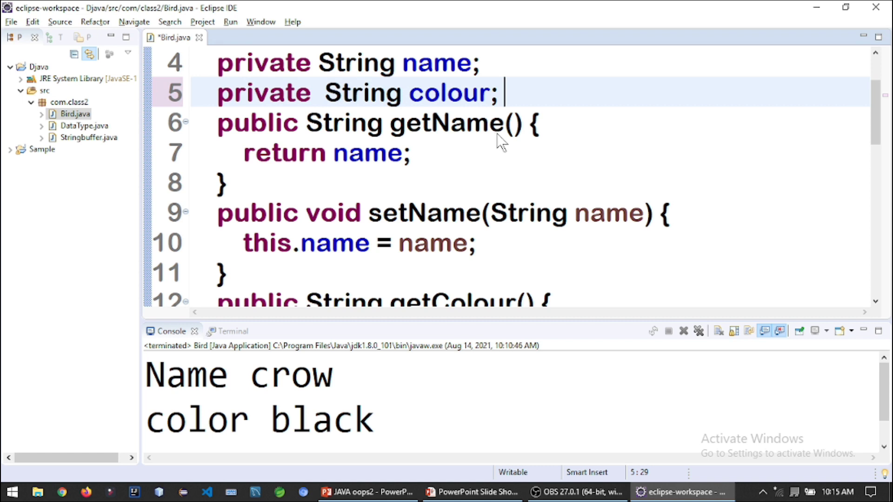
right_click(373, 145)
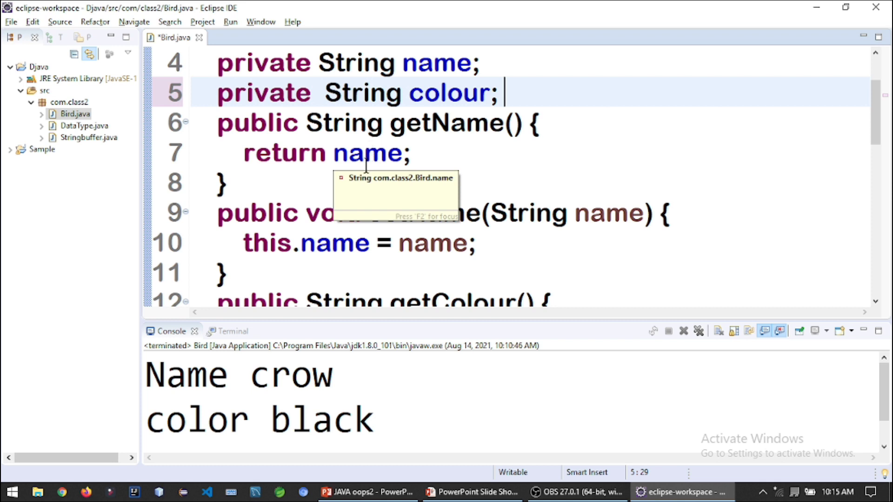
scroll(down, 3)
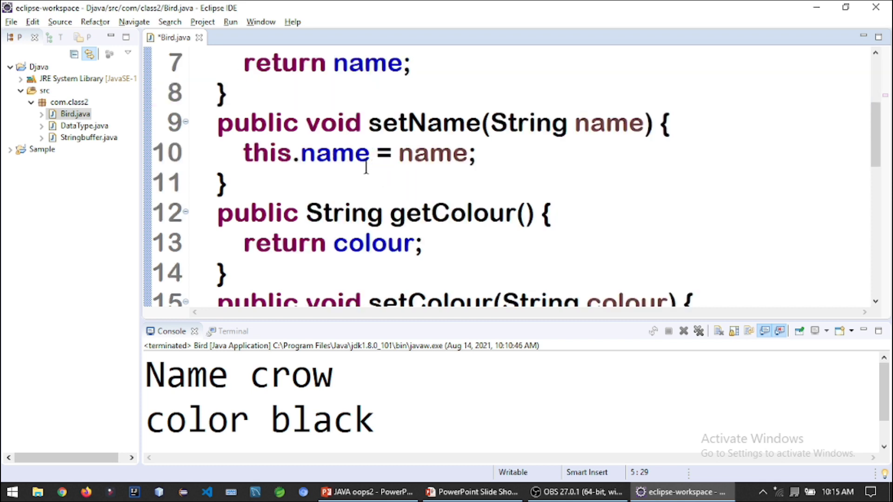
scroll(up, 3)
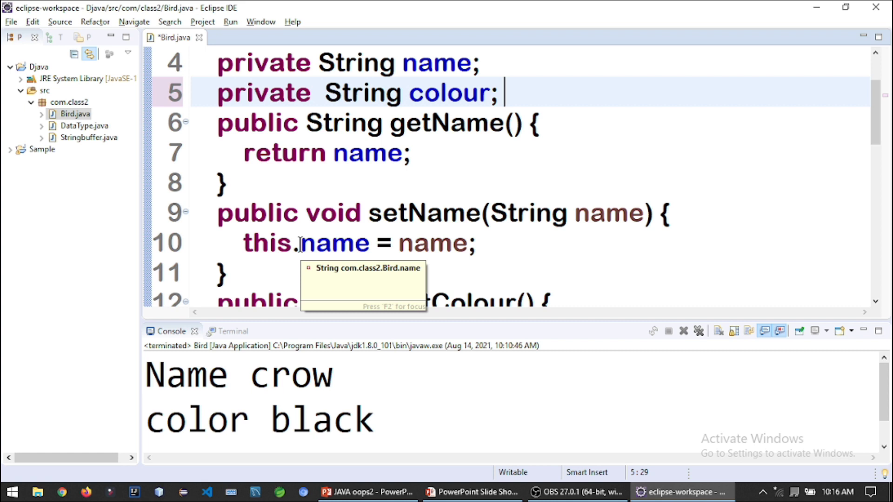
scroll(down, 3)
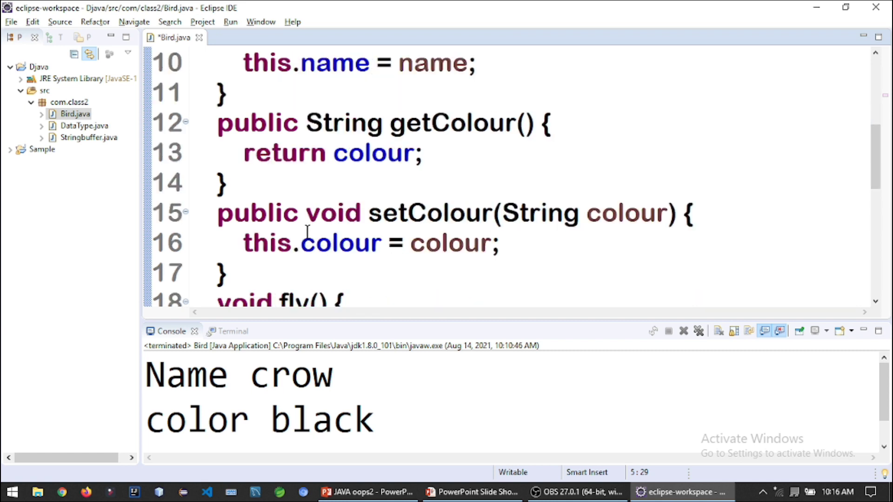
scroll(down, 3)
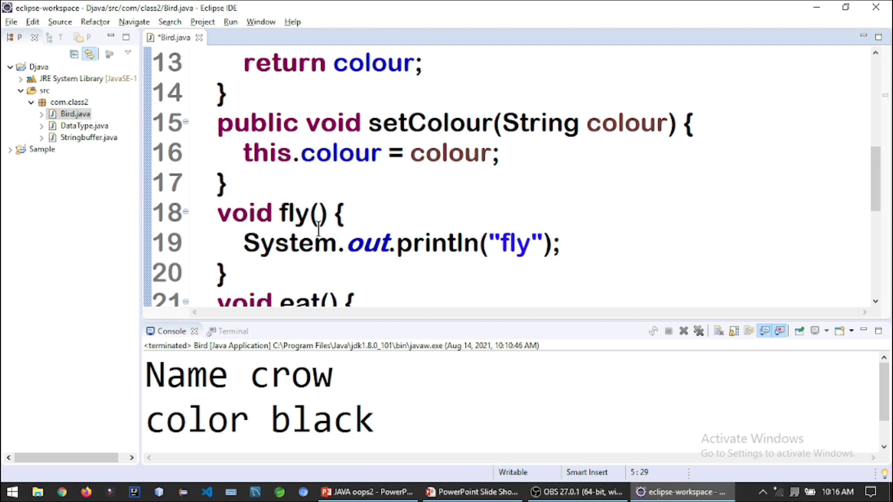
scroll(down, 3)
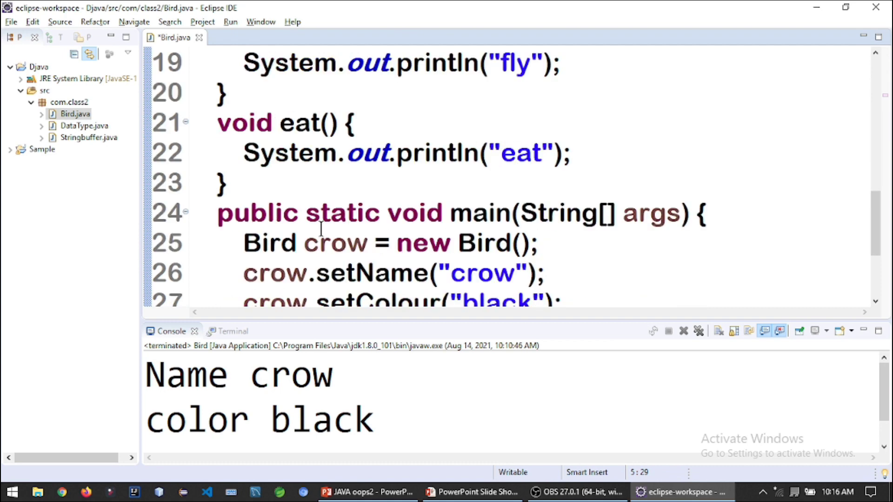
scroll(down, 3)
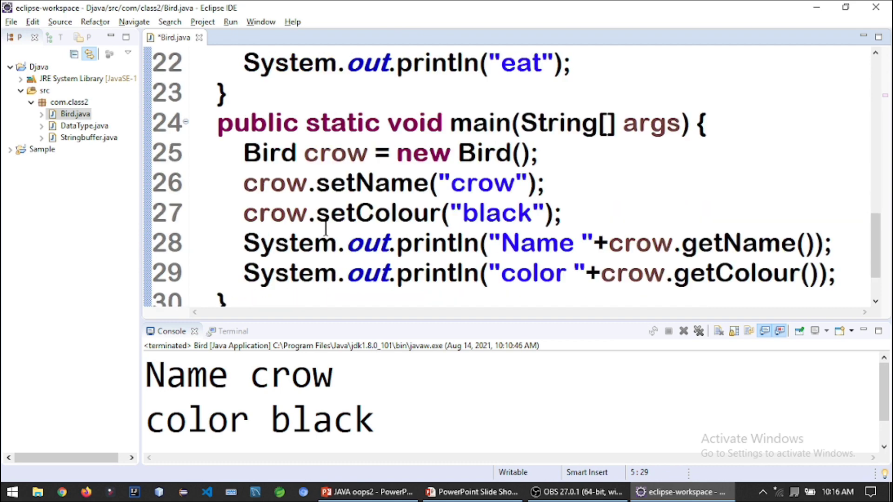
scroll(up, 3)
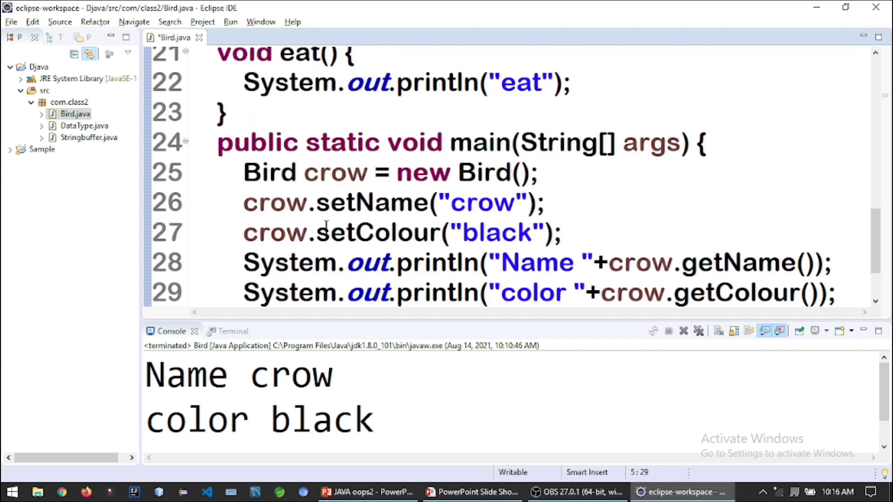
mouse_move(414, 167)
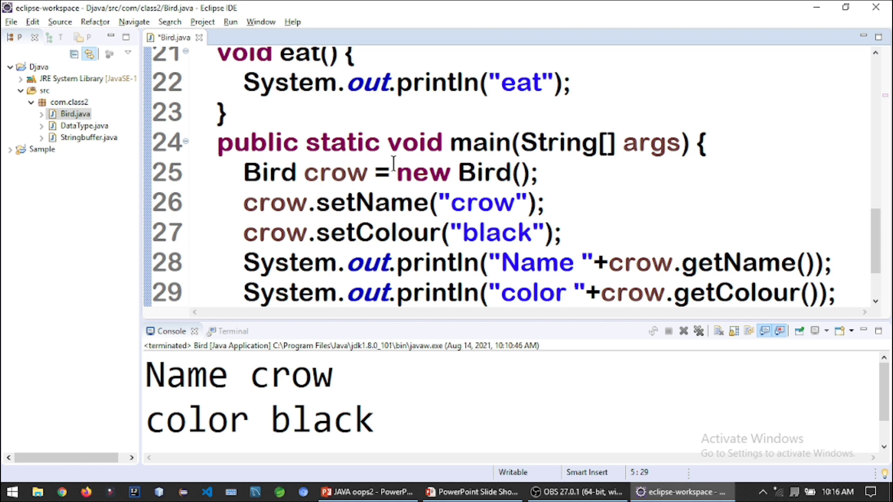
mouse_move(372, 165)
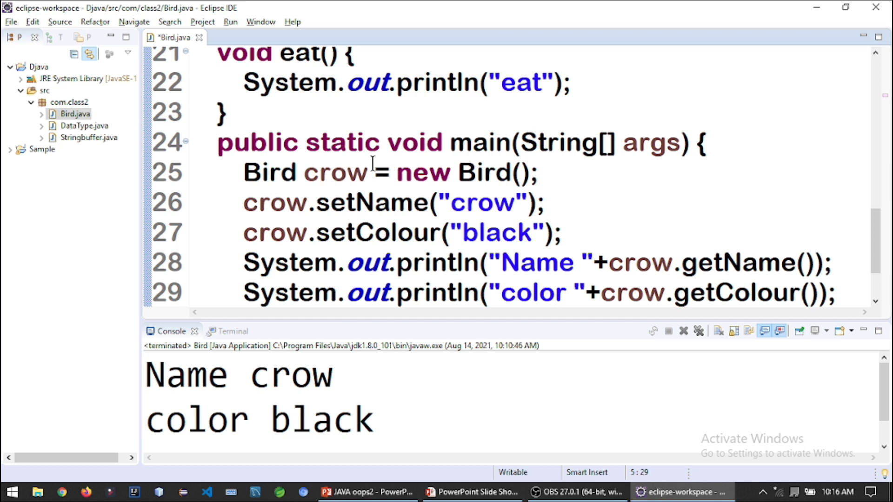
mouse_move(393, 171)
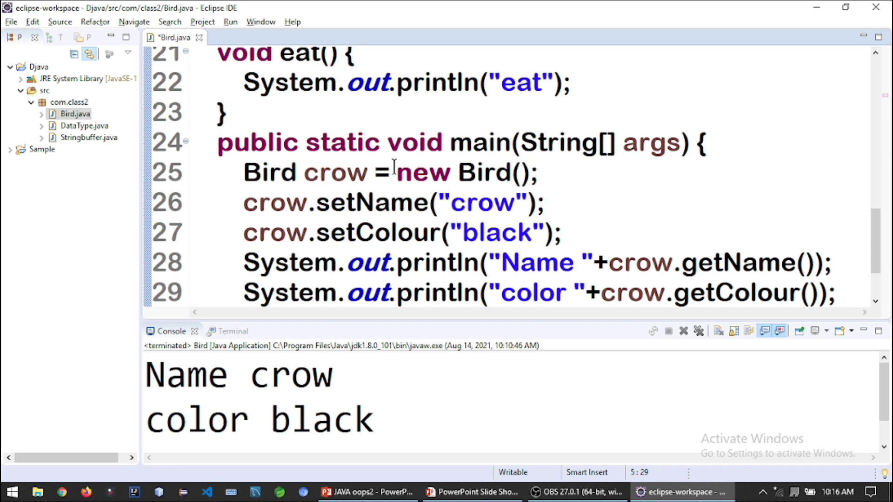
mouse_move(400, 202)
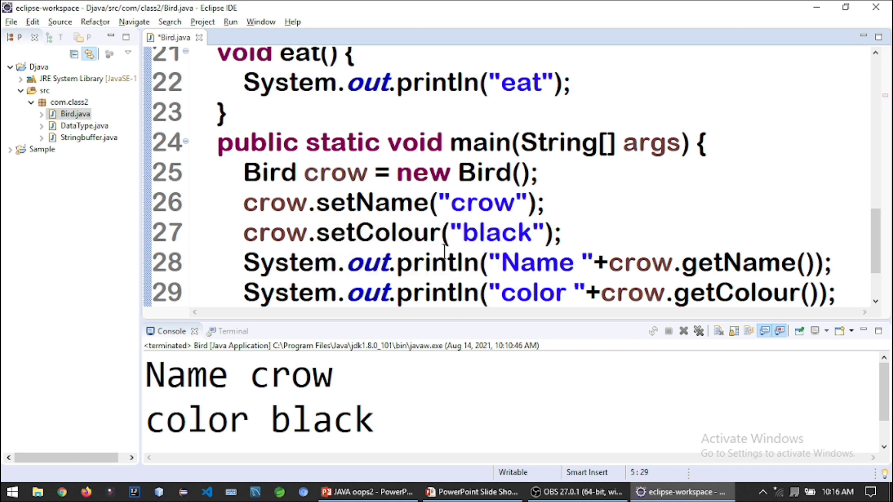
scroll(down, 3)
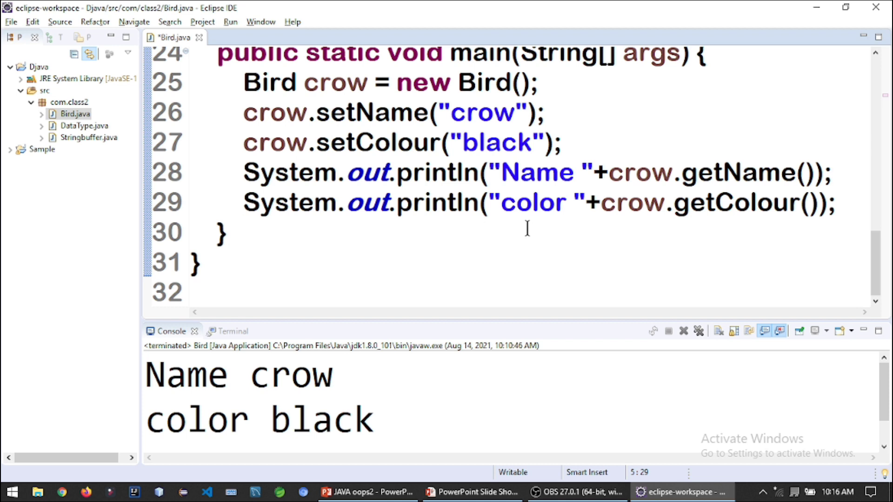
mouse_move(446, 326)
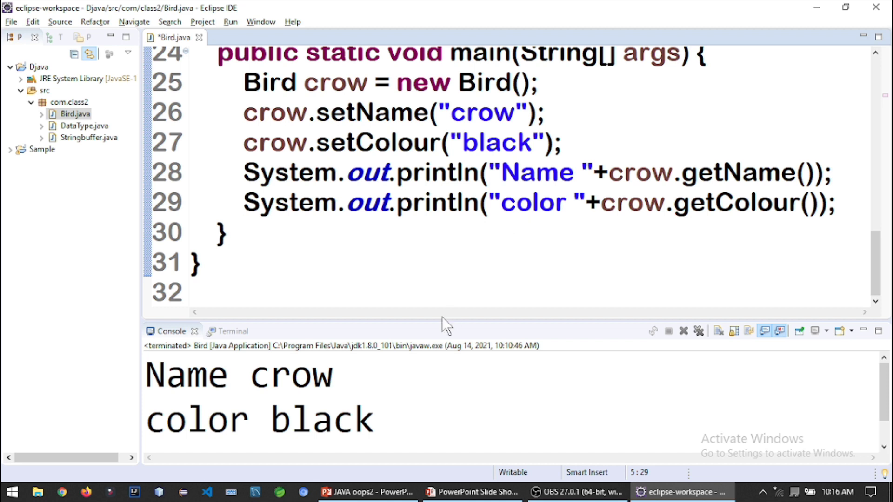